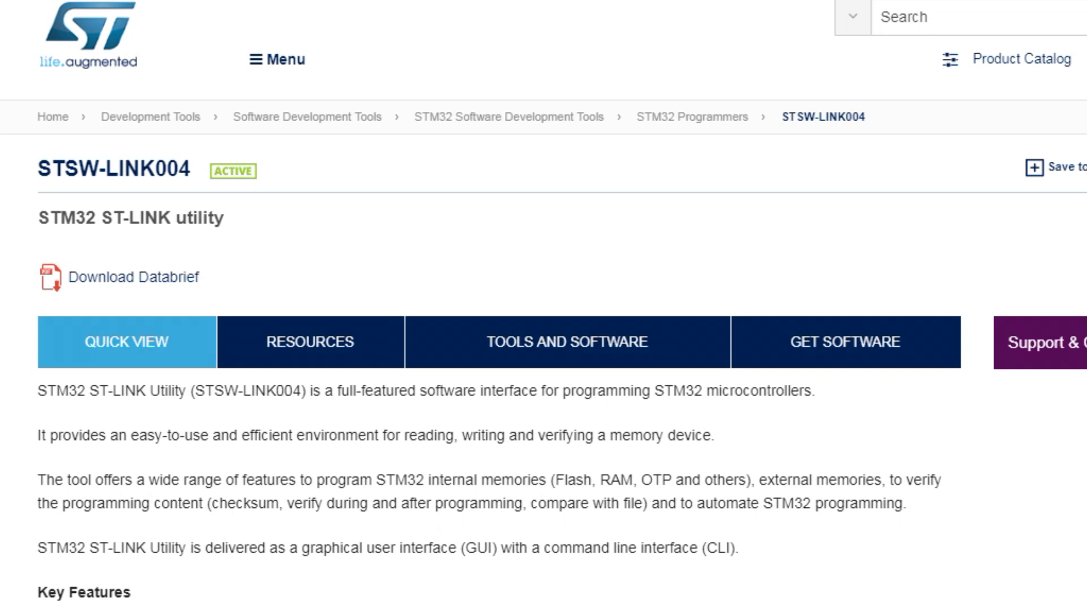
mouse_move(295, 182)
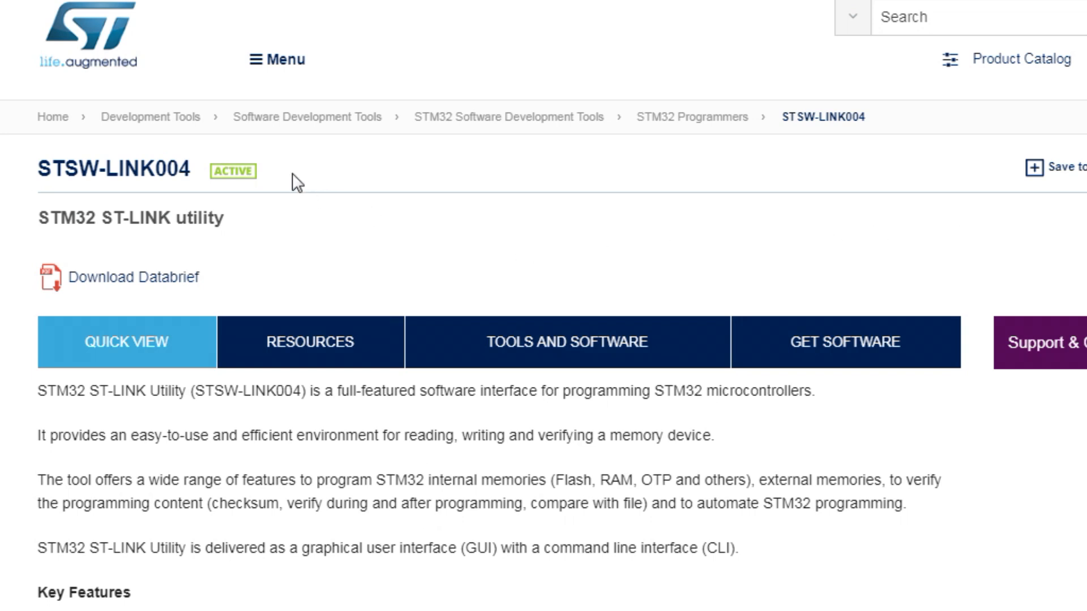
mouse_move(291, 230)
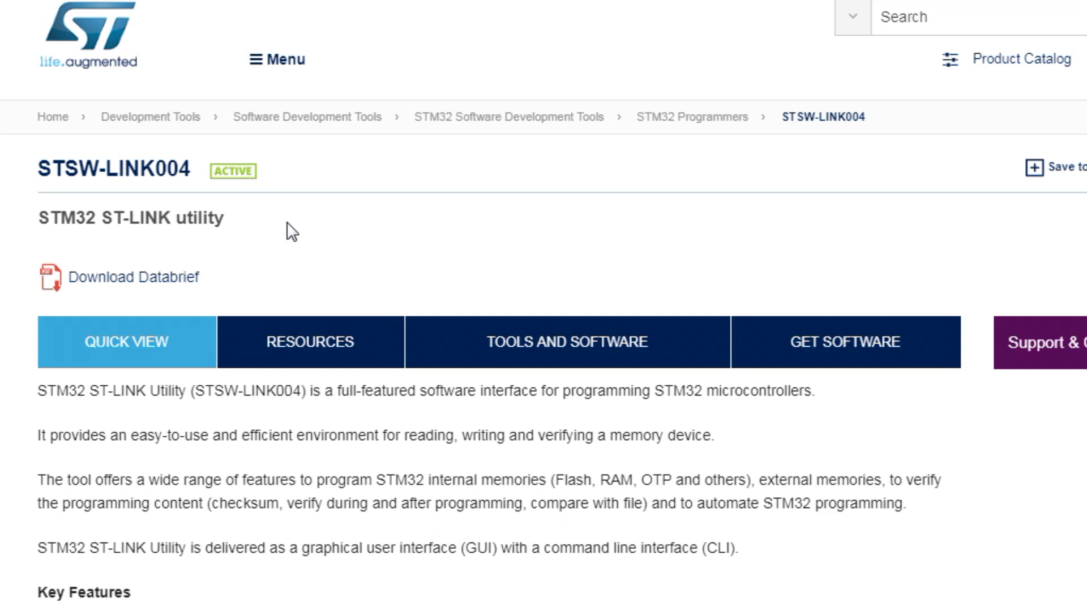
mouse_move(307, 229)
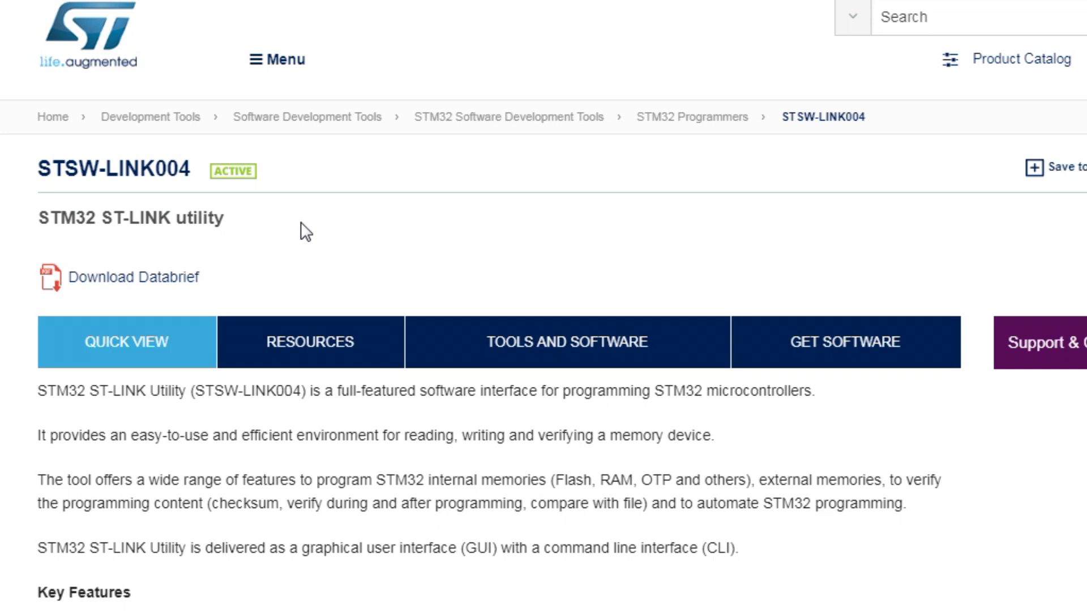
mouse_move(310, 240)
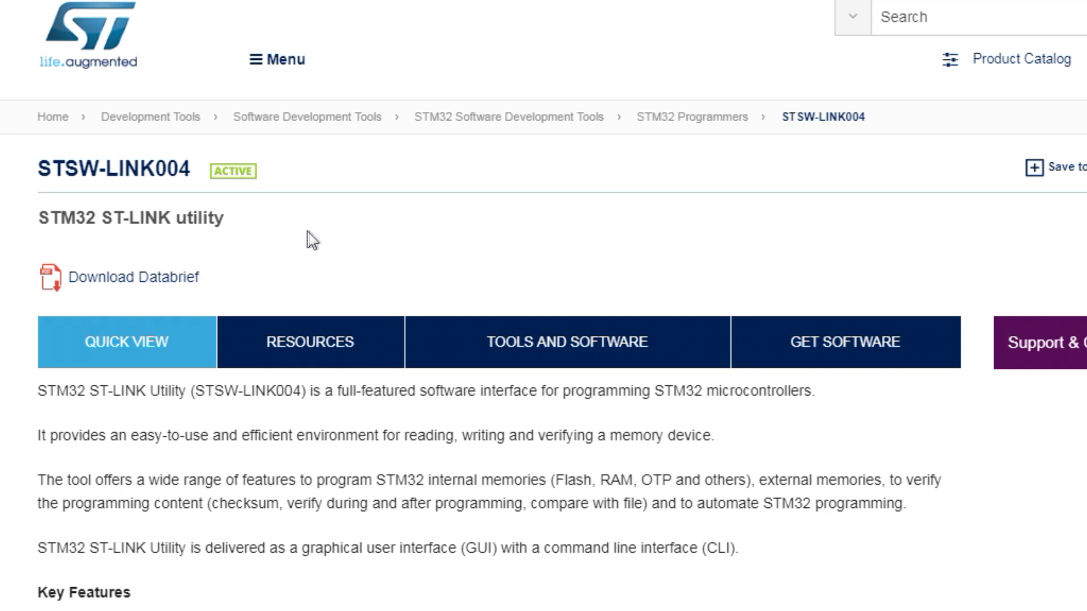
mouse_move(315, 230)
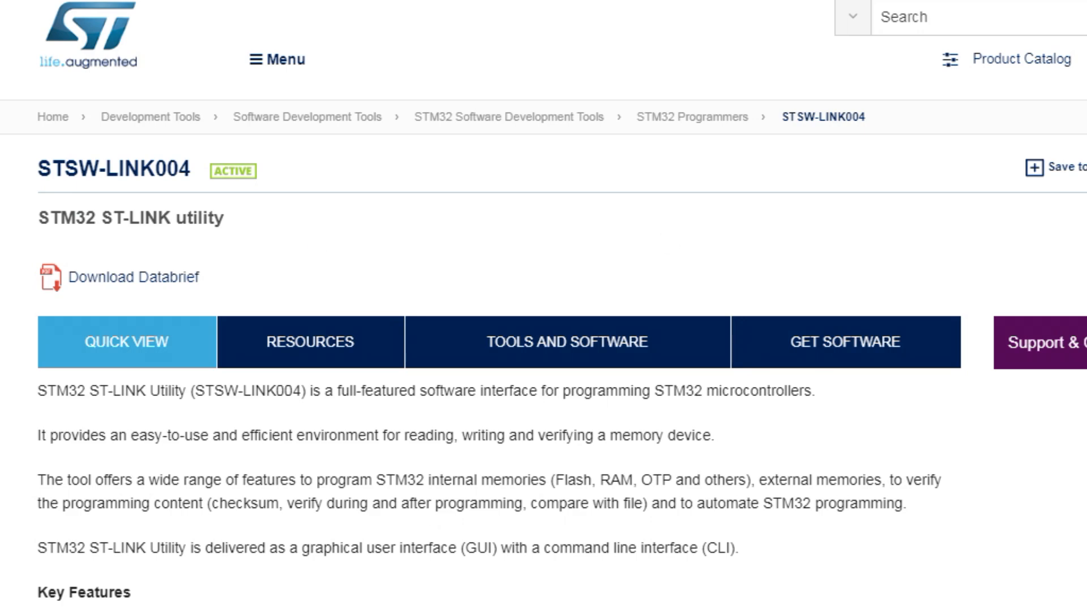
Scroll the STSW-LINK004 page down to the Get Software table for version 4.2.0
scroll(down, 3)
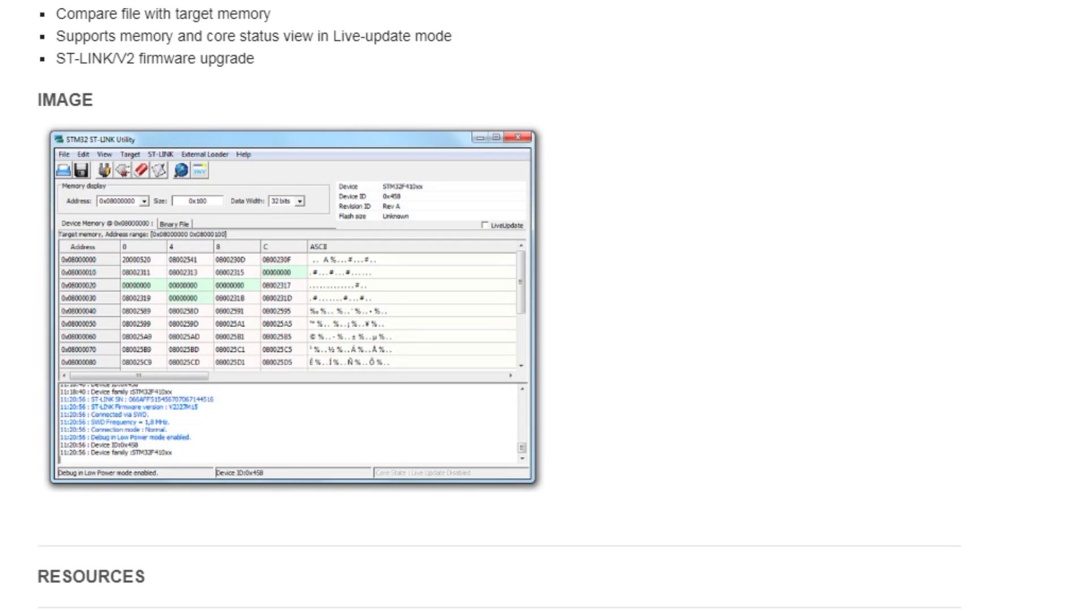
scroll(down, 3)
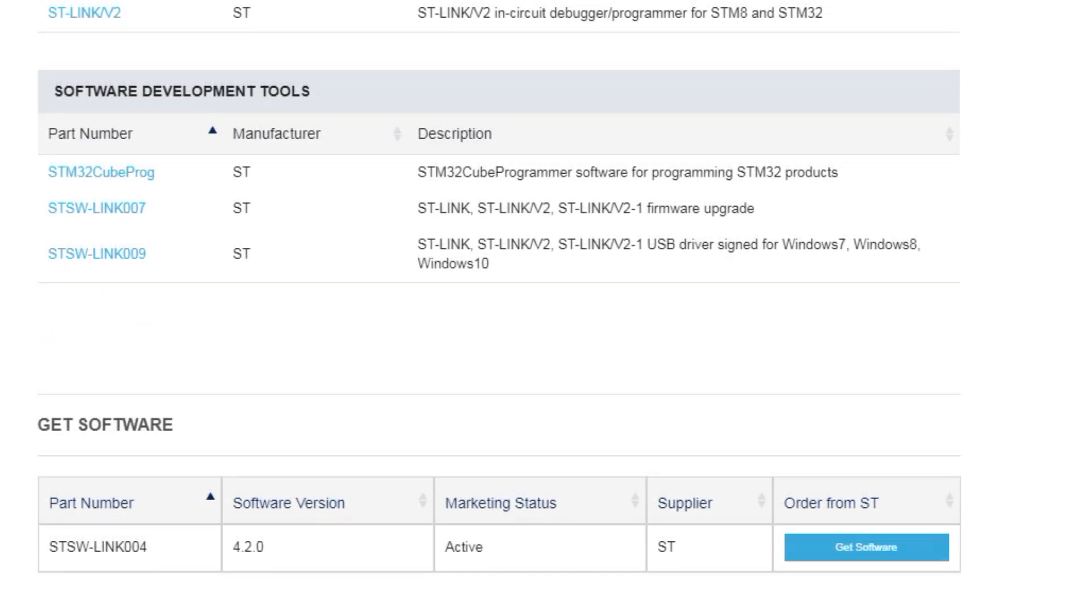
scroll(down, 3)
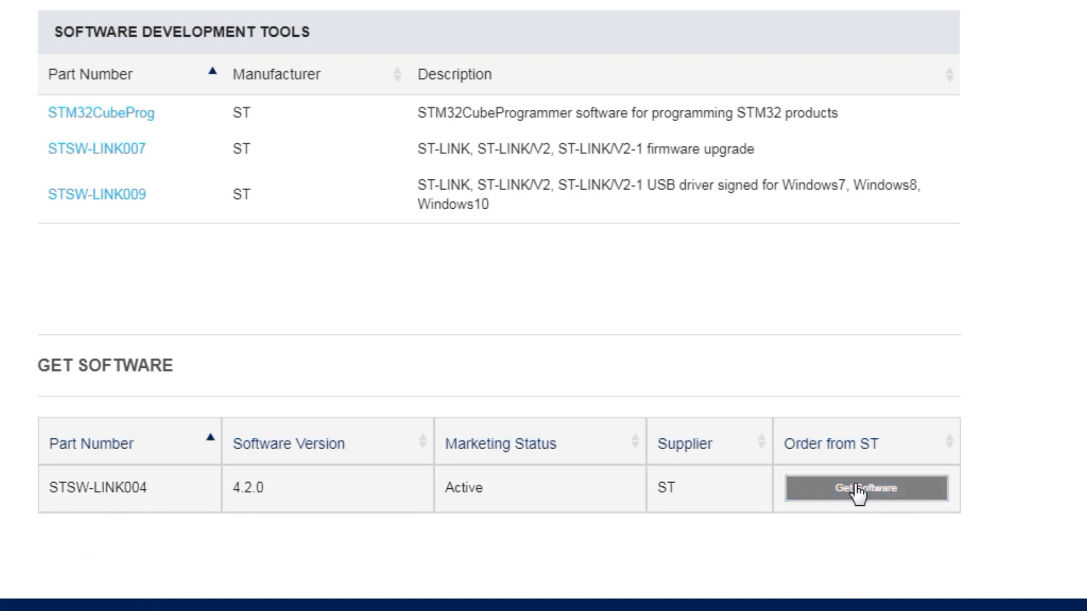
mouse_move(376, 299)
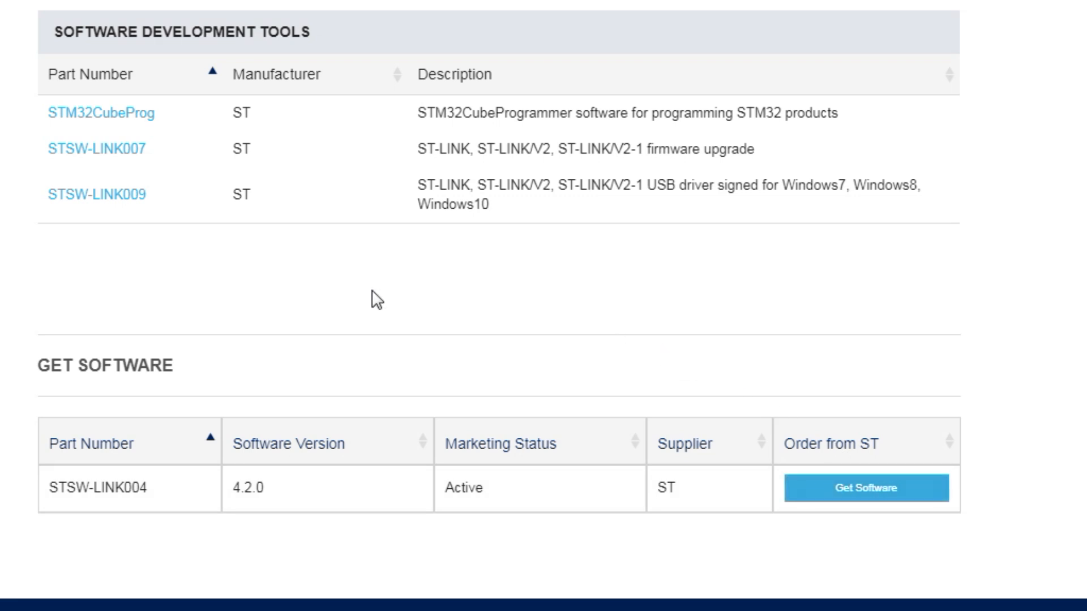
mouse_move(370, 326)
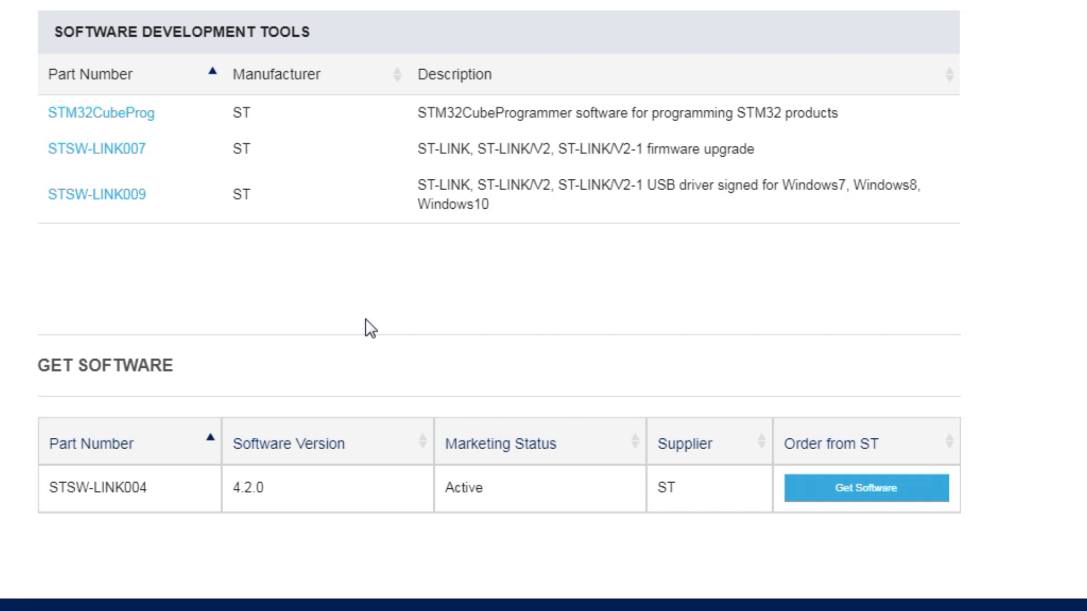
mouse_move(95, 213)
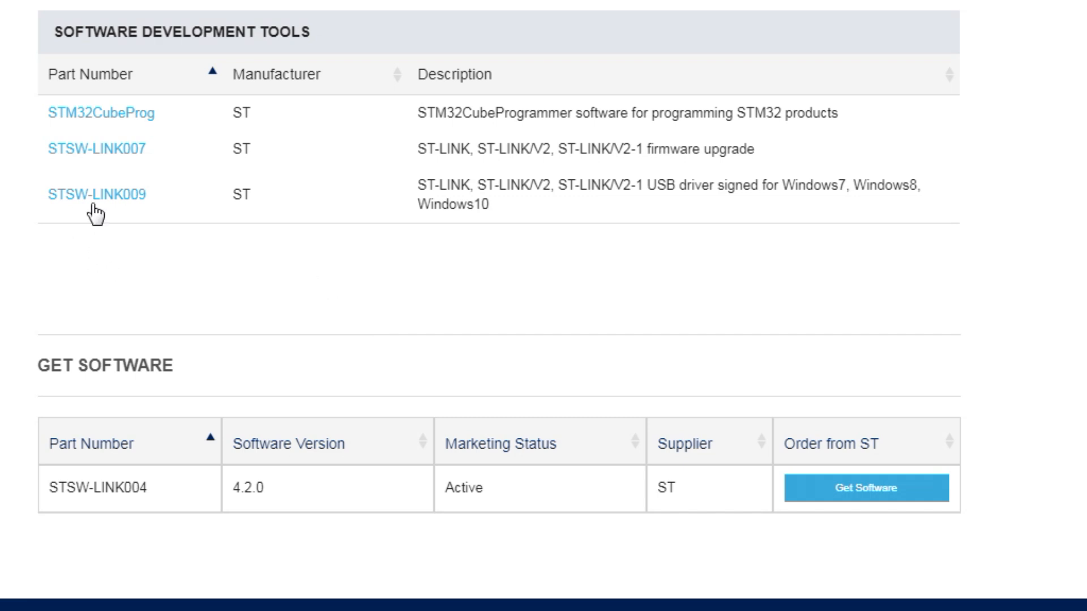
mouse_move(149, 236)
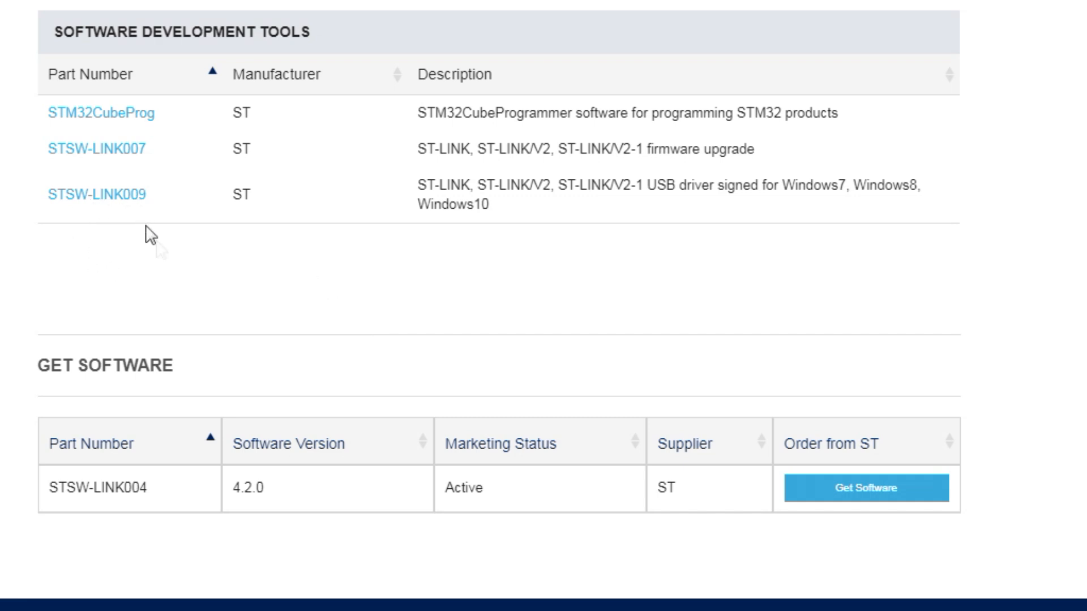
mouse_move(189, 336)
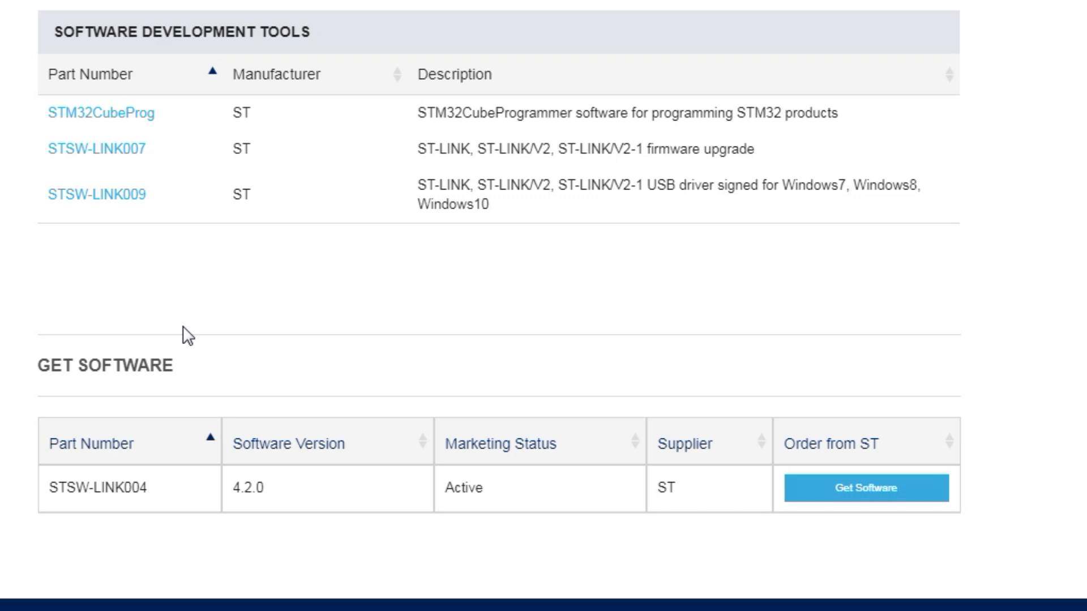
mouse_move(235, 300)
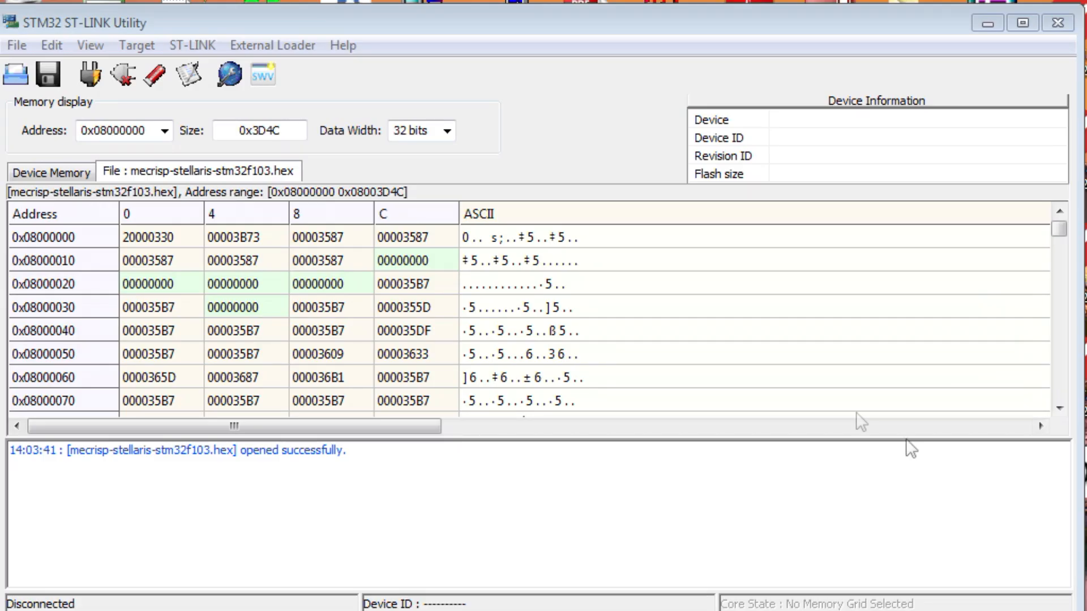
Connect via Target > Connect so the STM32F10xx medium-density 64 KB device is read
click(137, 45)
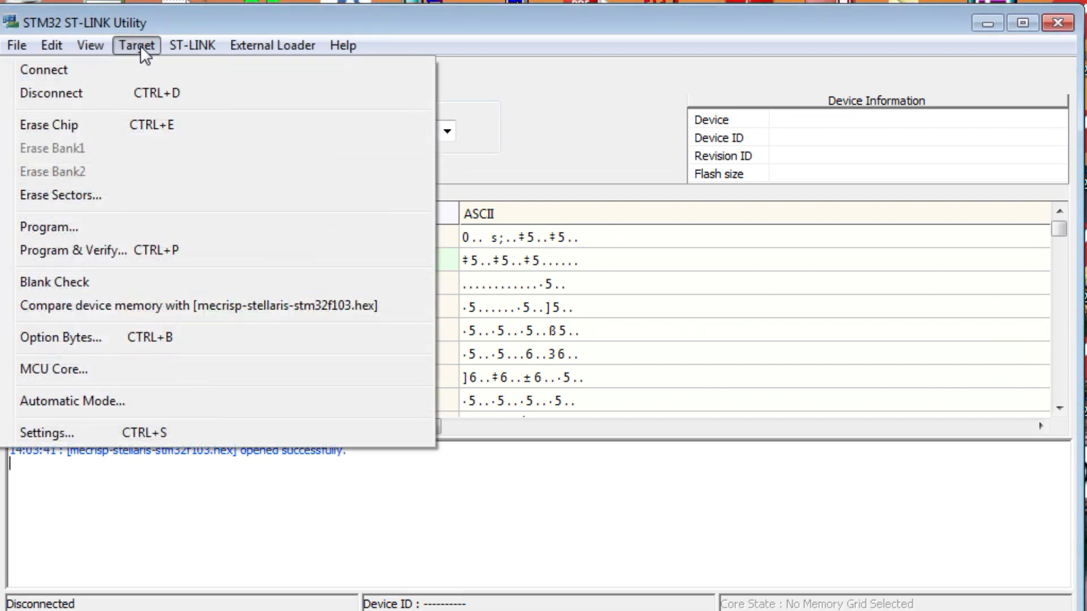
click(44, 69)
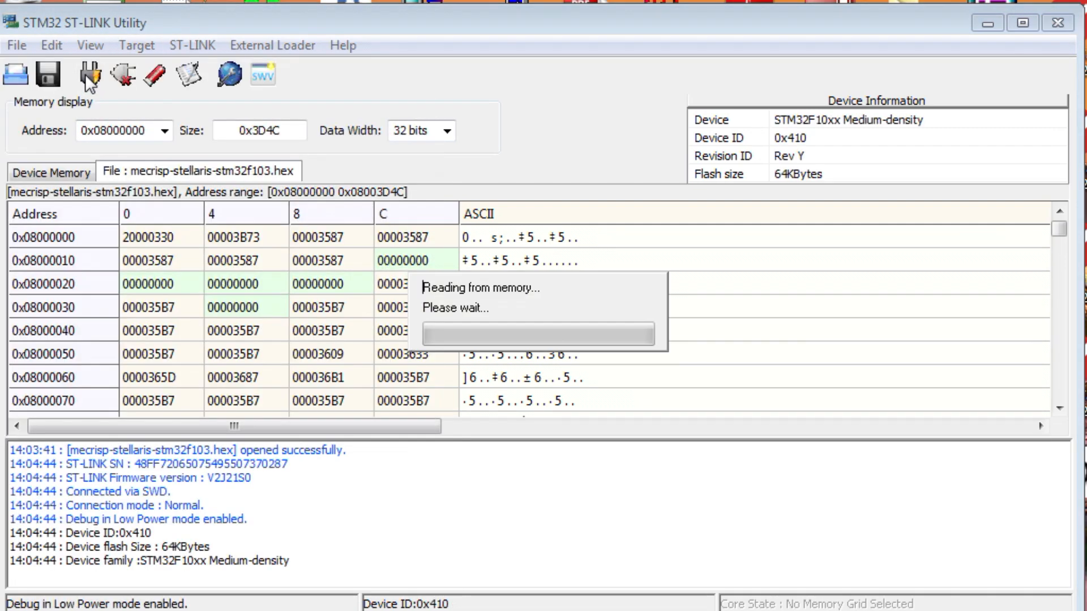
click(88, 75)
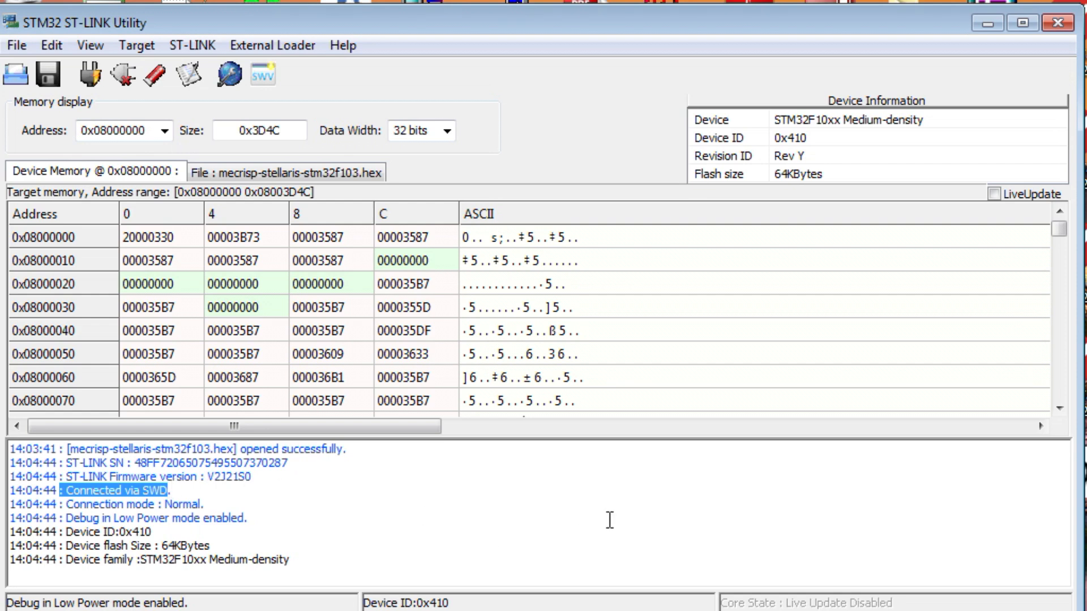
Program & Verify mecrisp-stellaris-stm32f103.hex with verify and reset enabled, then start flashing
click(137, 45)
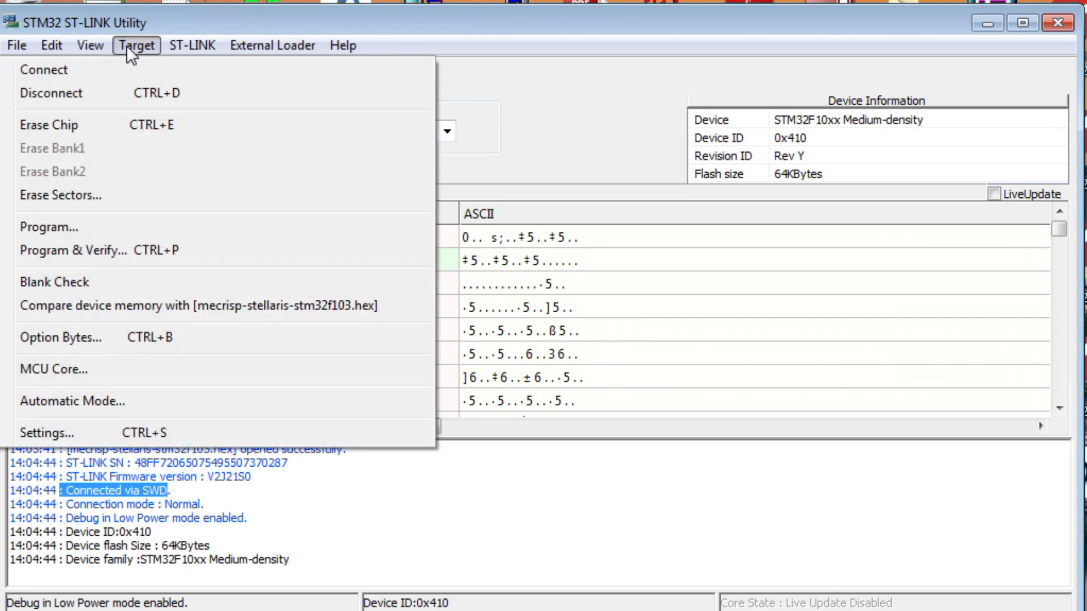
mouse_move(115, 257)
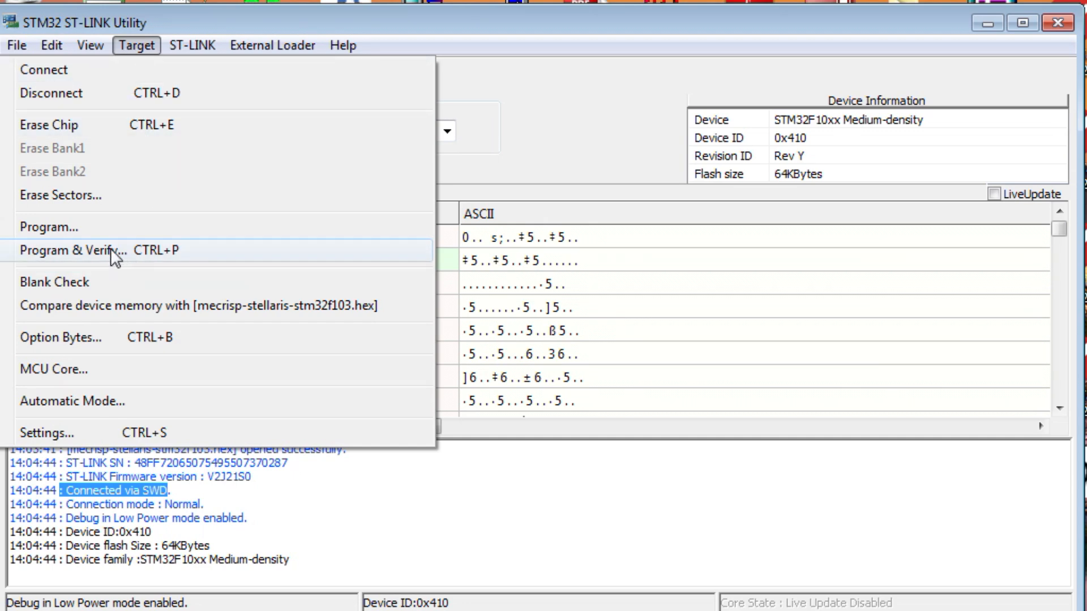
click(74, 251)
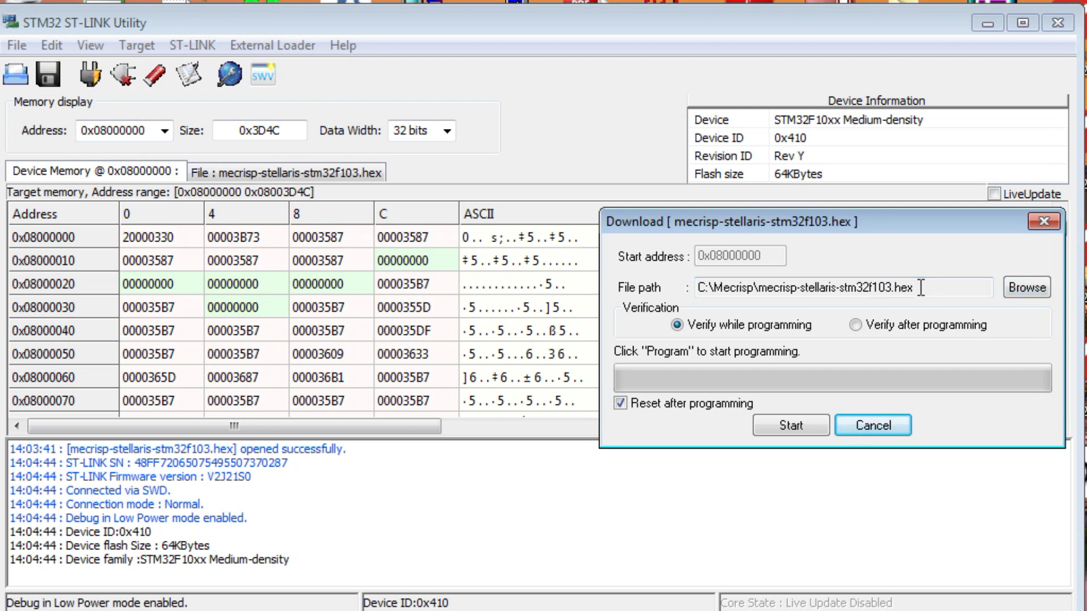
click(790, 425)
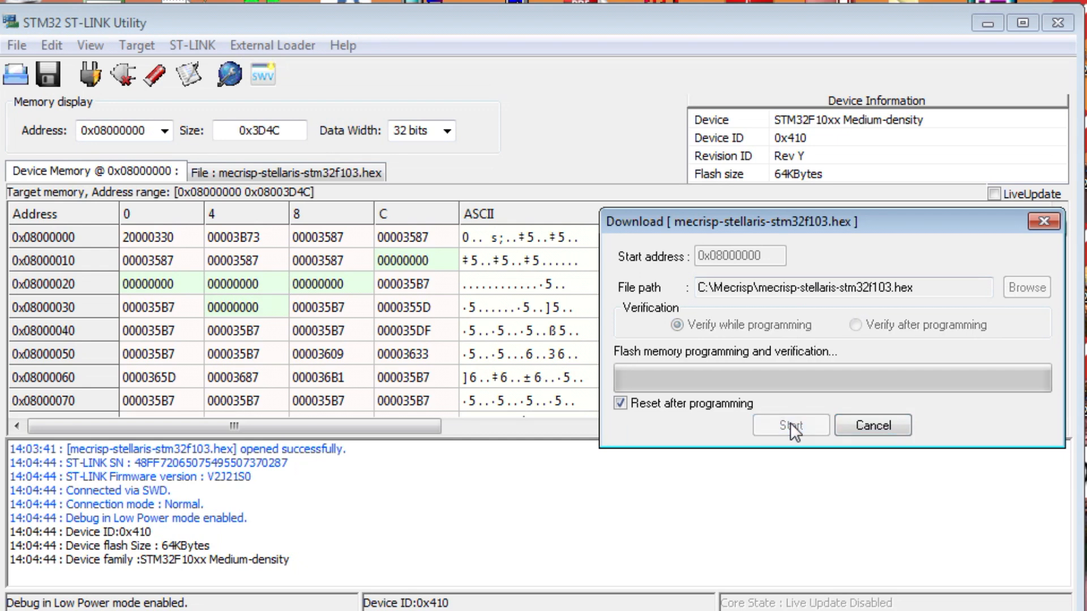
click(790, 425)
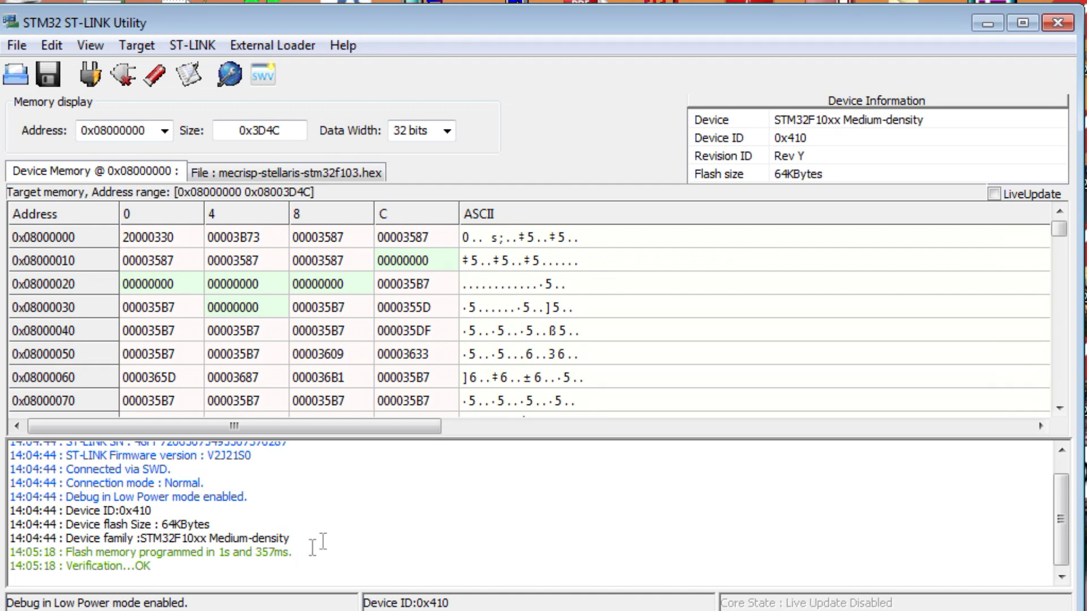
mouse_move(641, 482)
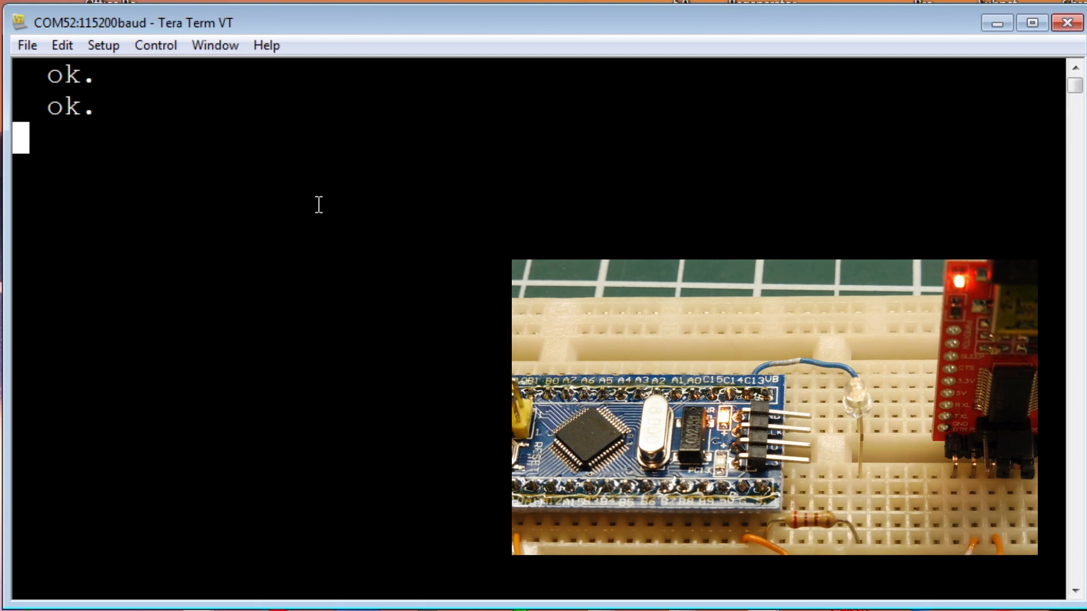
Enter BLINK.LED at the Mecrisp Forth prompt
text(BLI)
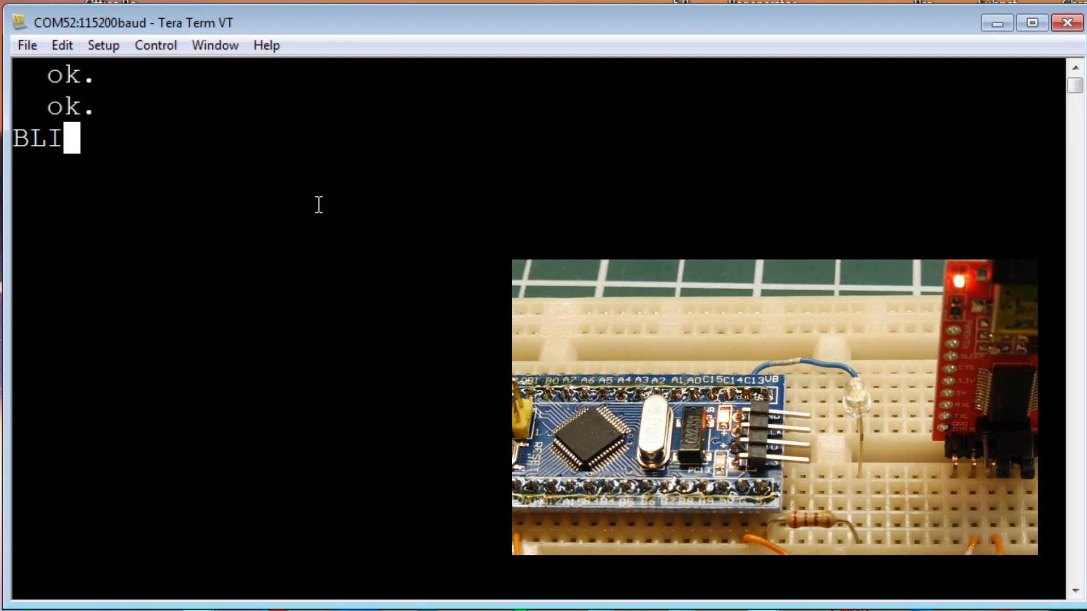
text(NK.LED  ok.)
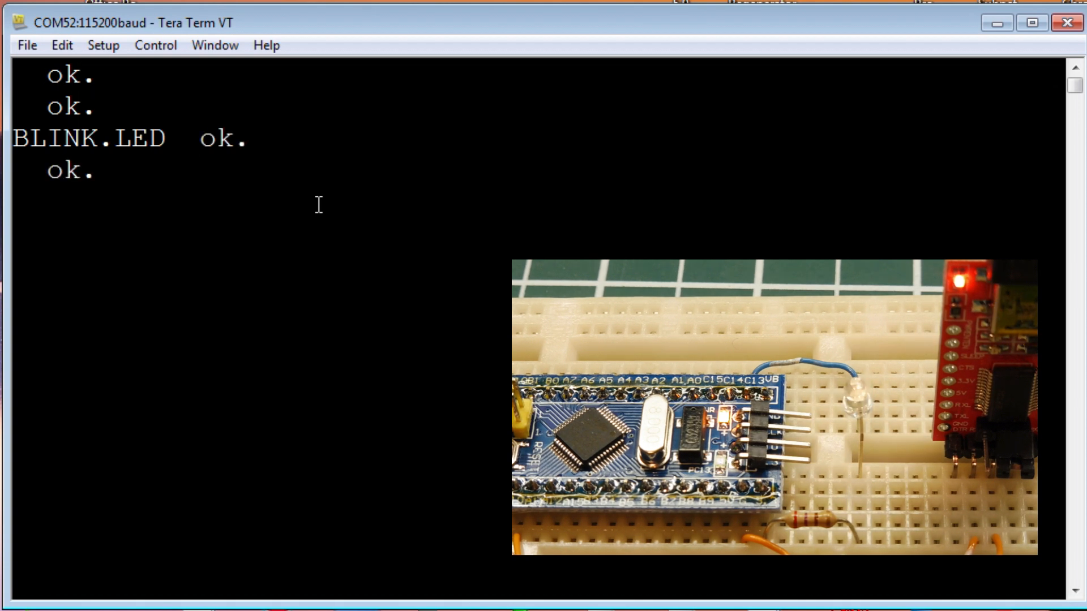
Run LED.ON then LED.OFF to switch the board LED on and off
text(LED.ON  ok.)
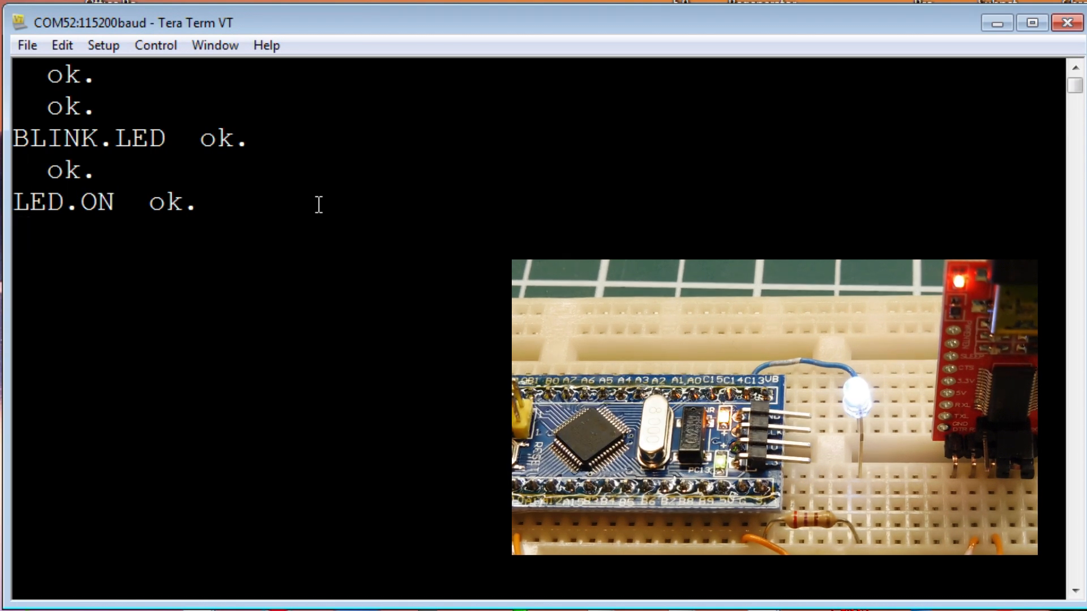
text(LED.OFF  ok.)
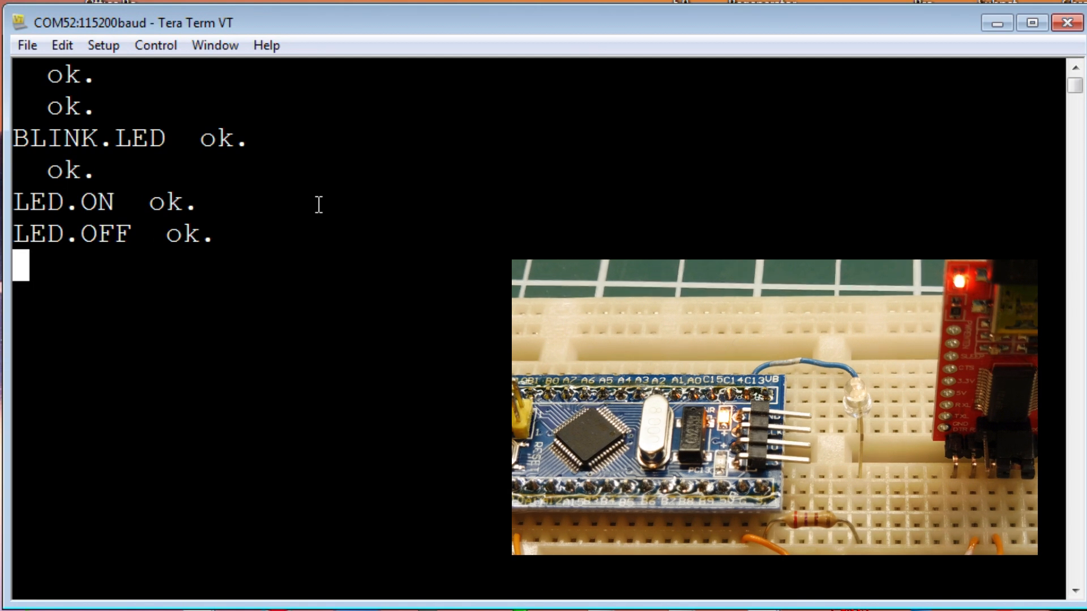
Run LED.TOGGLE 500 MS MANY to start the repeating 500 ms blink loop
text(LED)
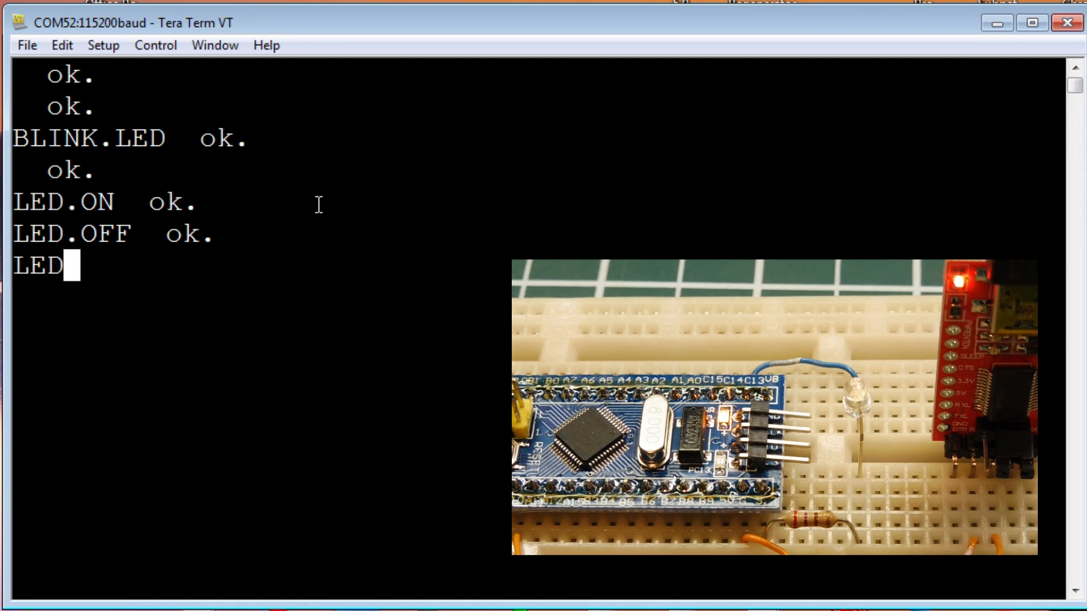
text(.TOGGLE)
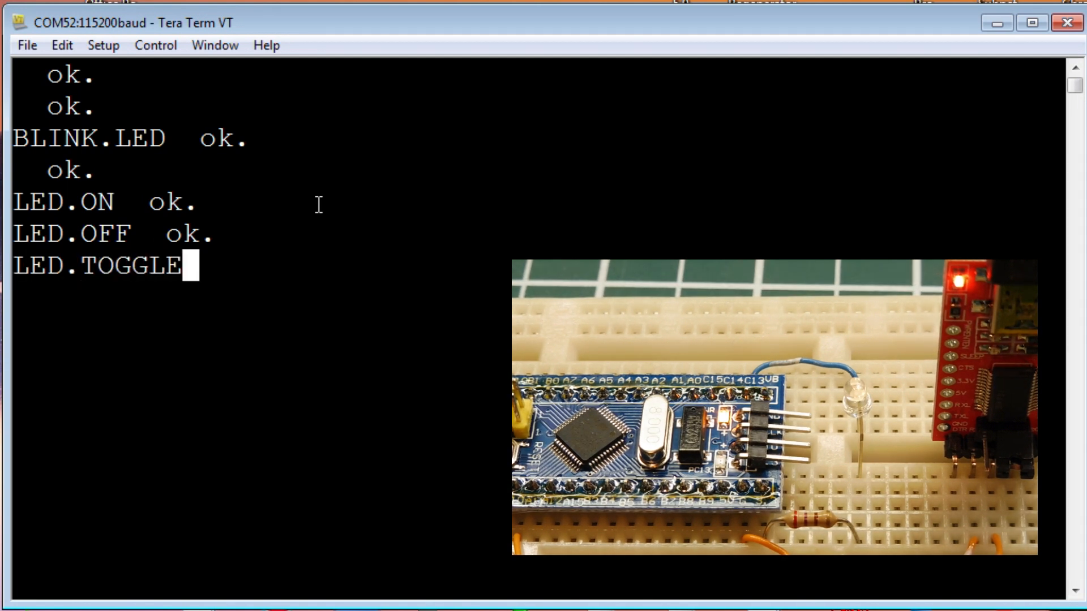
text(500 MS)
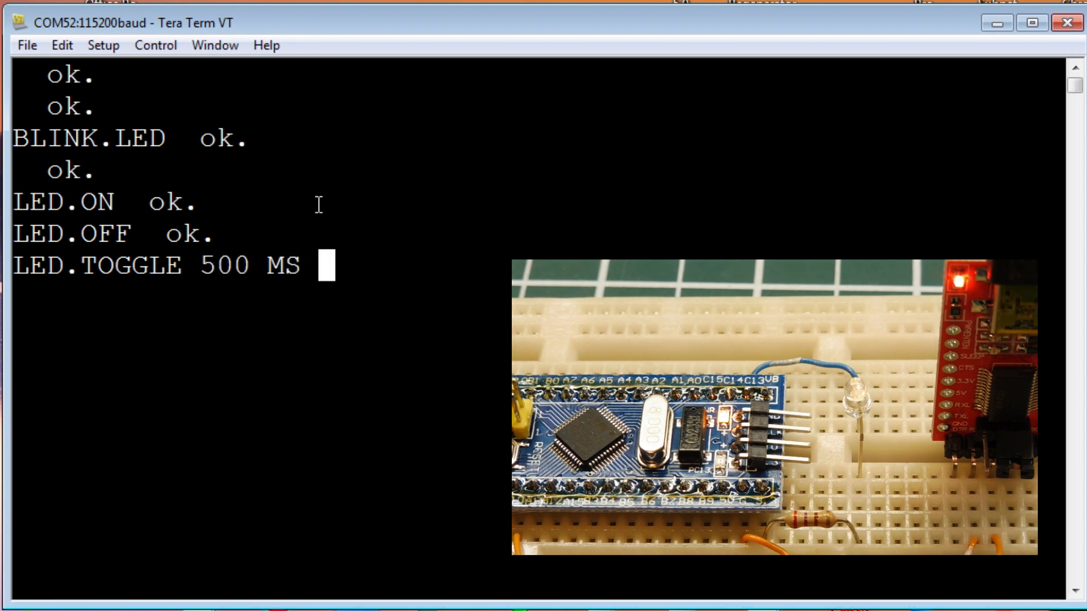
text(MANY)
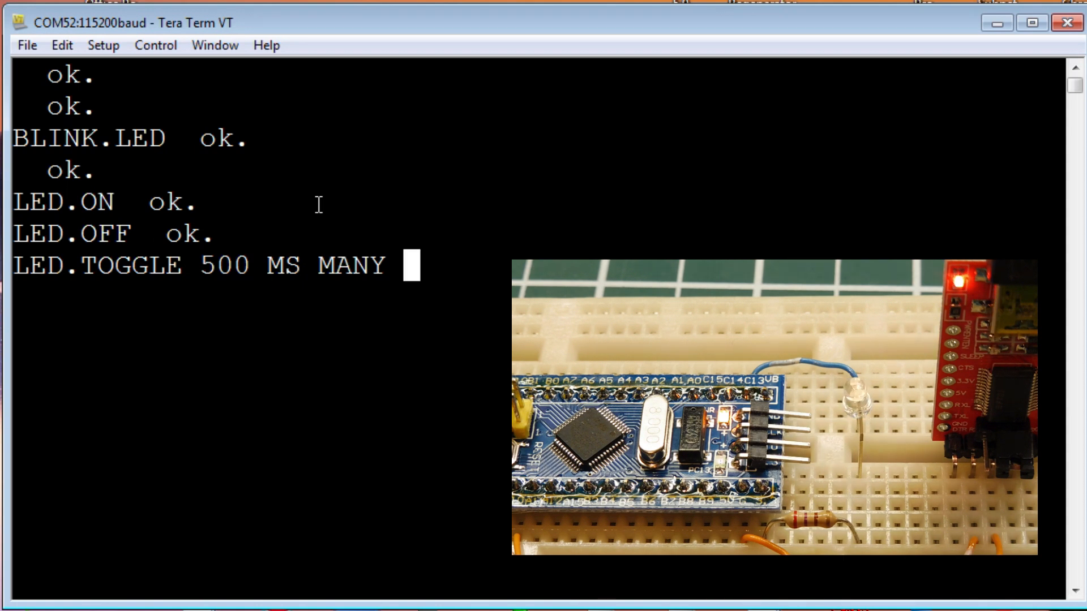
key(Return)
text(65 EMIT)
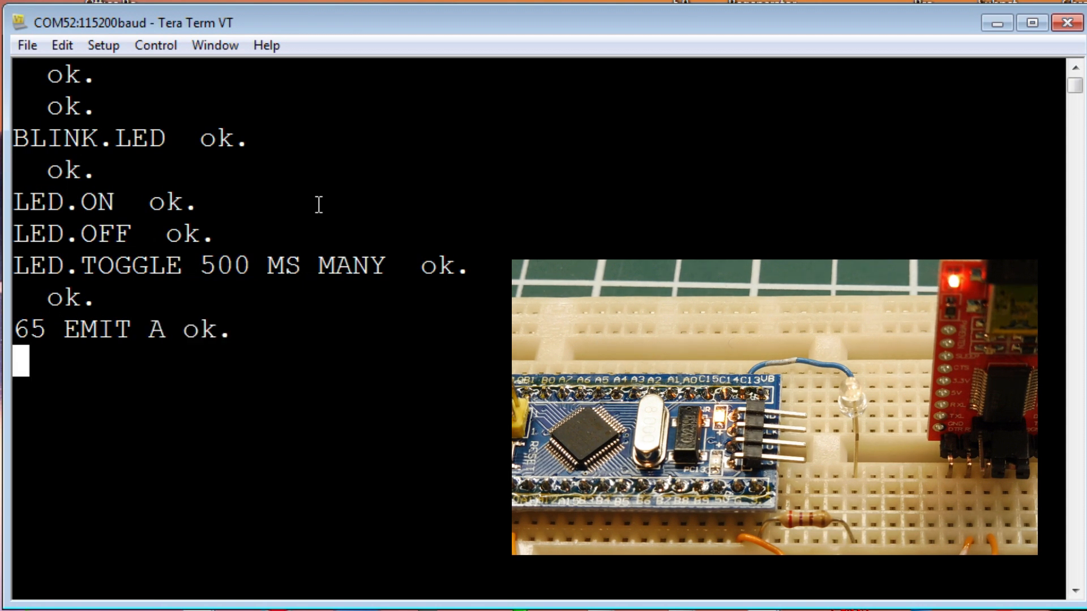
Run 97 EMIT to print the letter a from its character code
text(97)
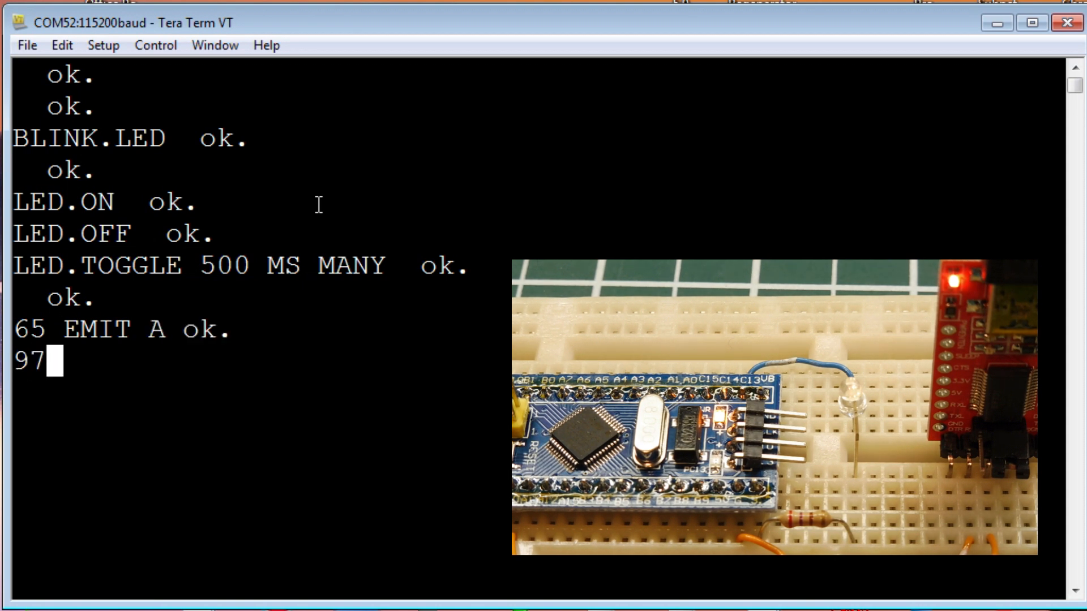
text(EMIT)
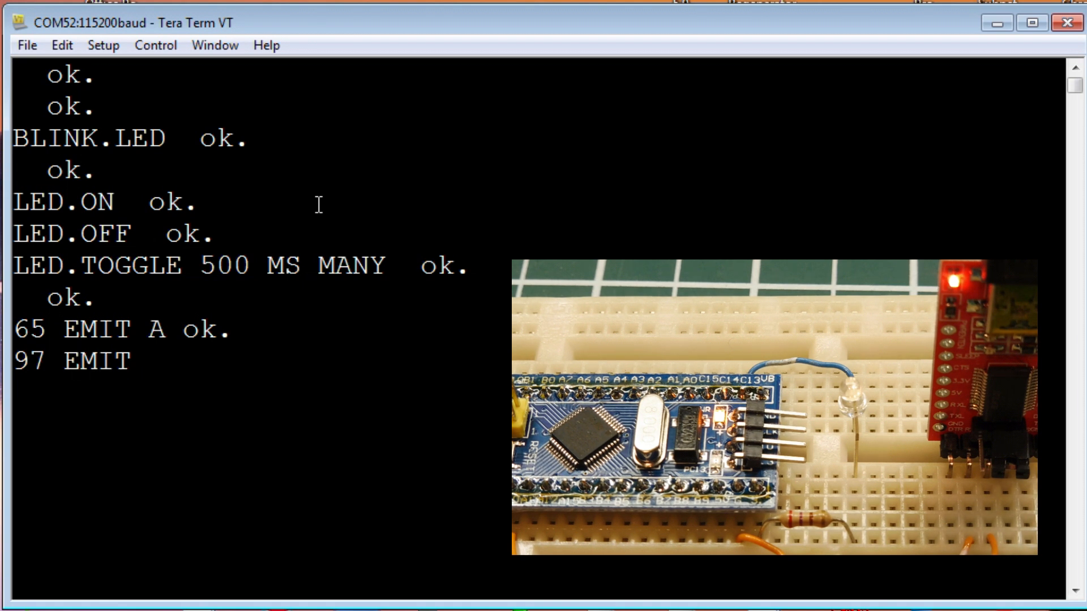
key(Return)
text(07 E)
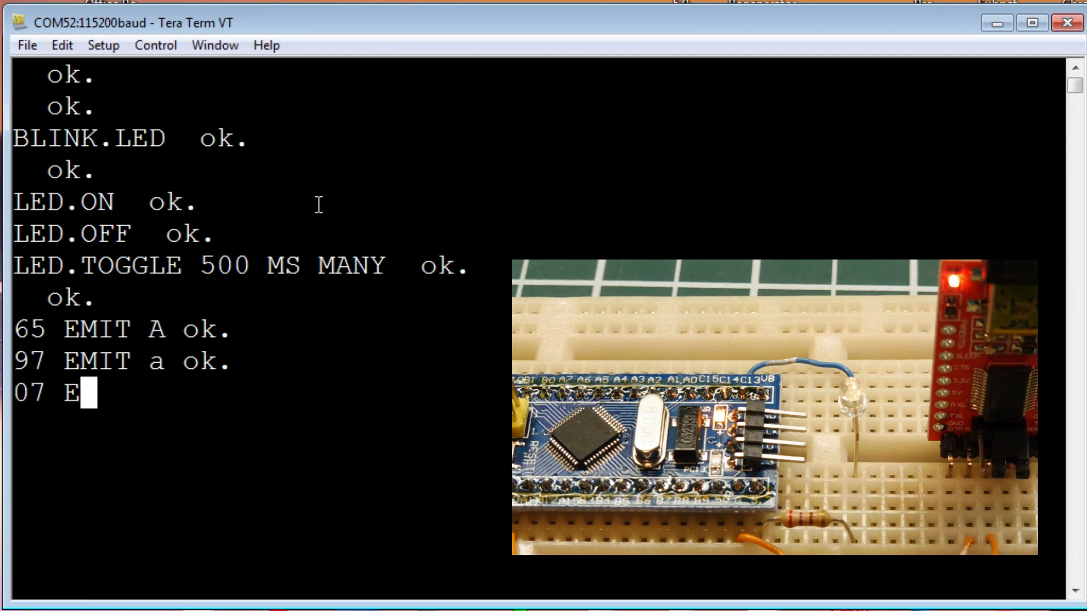
Send the bell code with 07 EMIT twice
text(MIT  ok.)
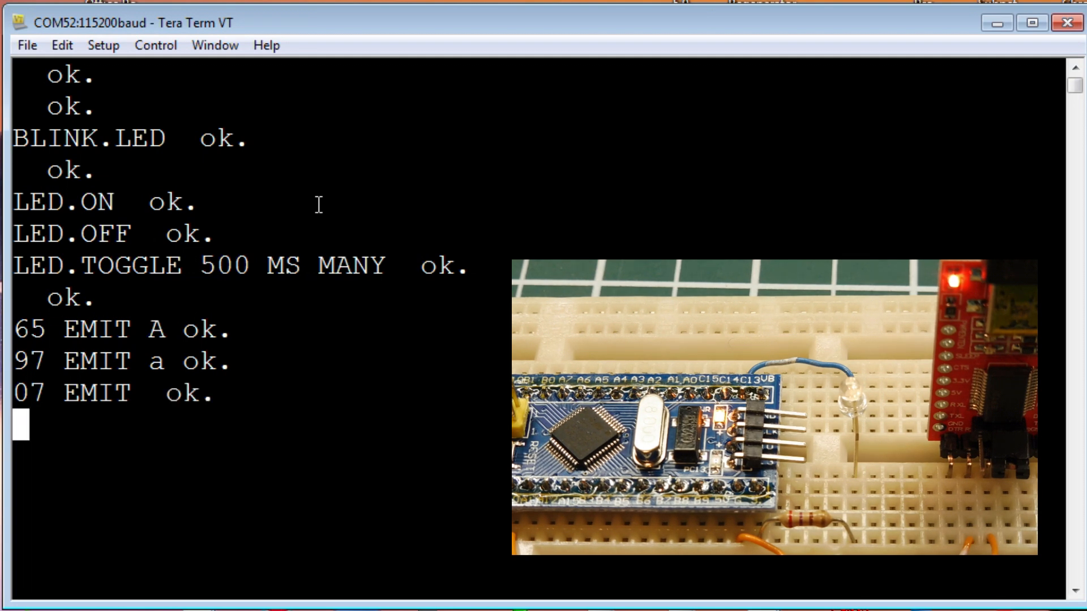
text(07 EMIT  ok.)
text(:)
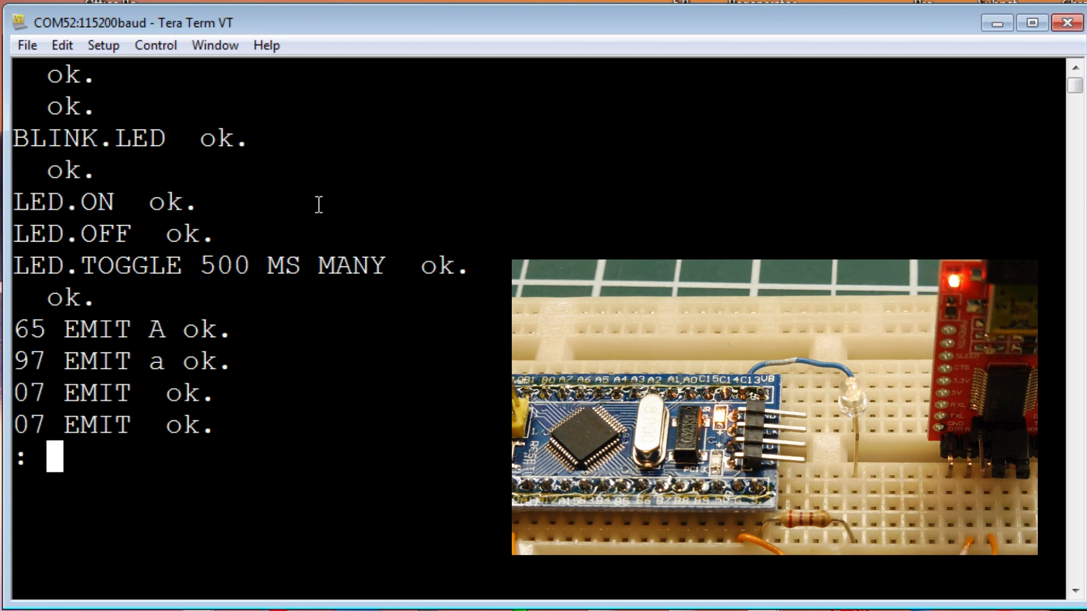
Define the Forth word : BEEP 07 EMIT ; and begin typing BEEP to run it
text(BEEP)
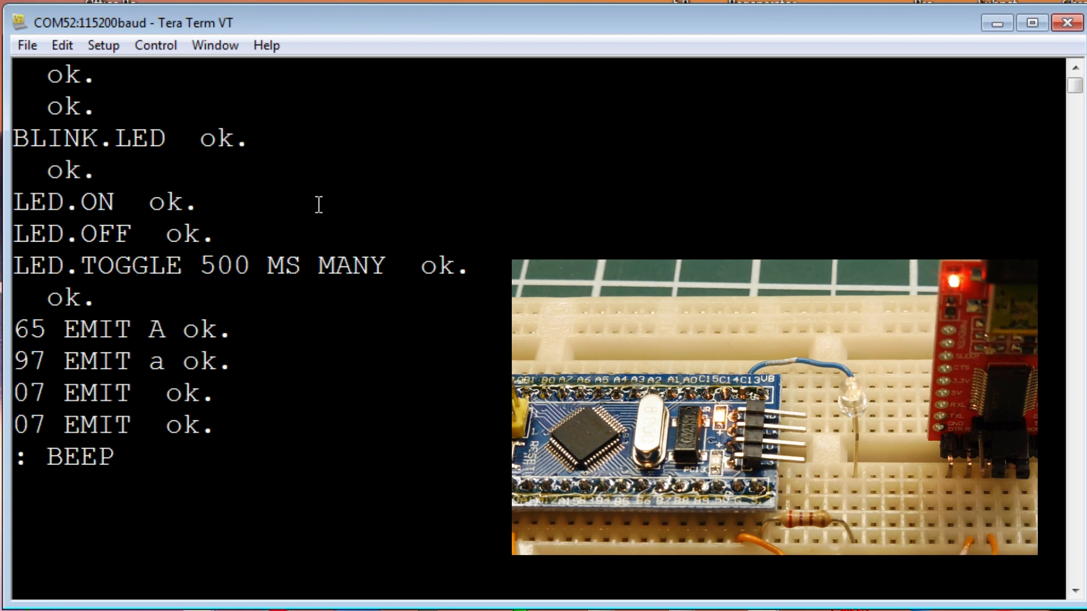
text(07 EM)
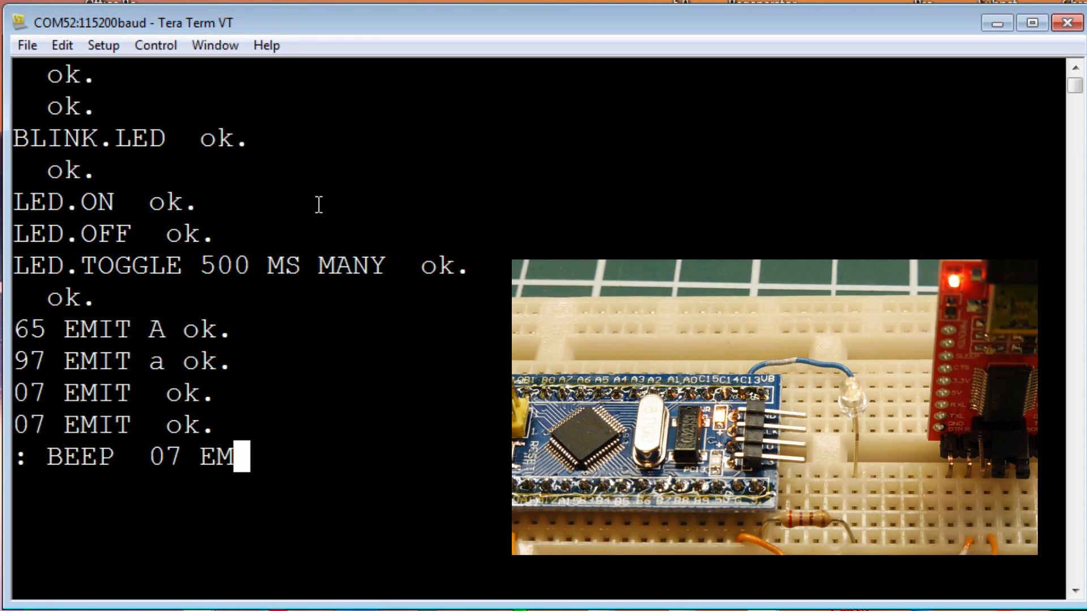
text(IT)
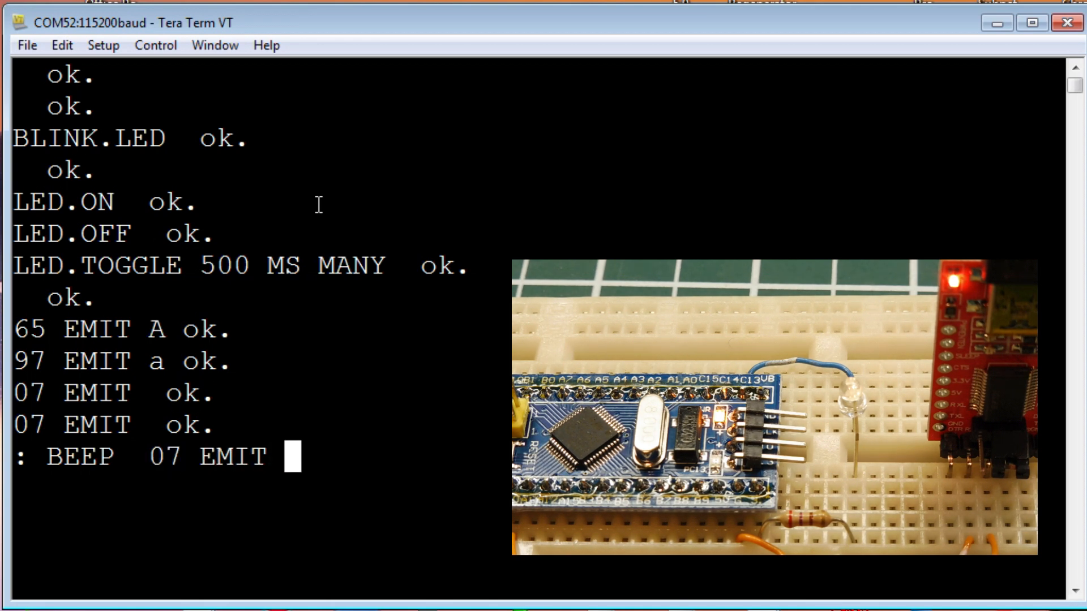
text(;  ok.)
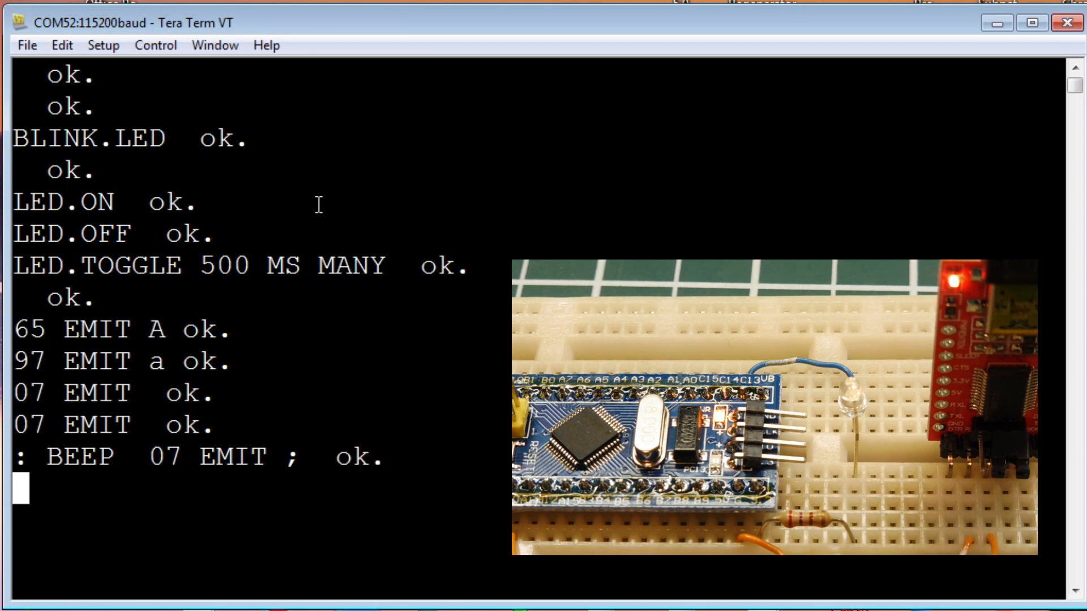
text(BE)
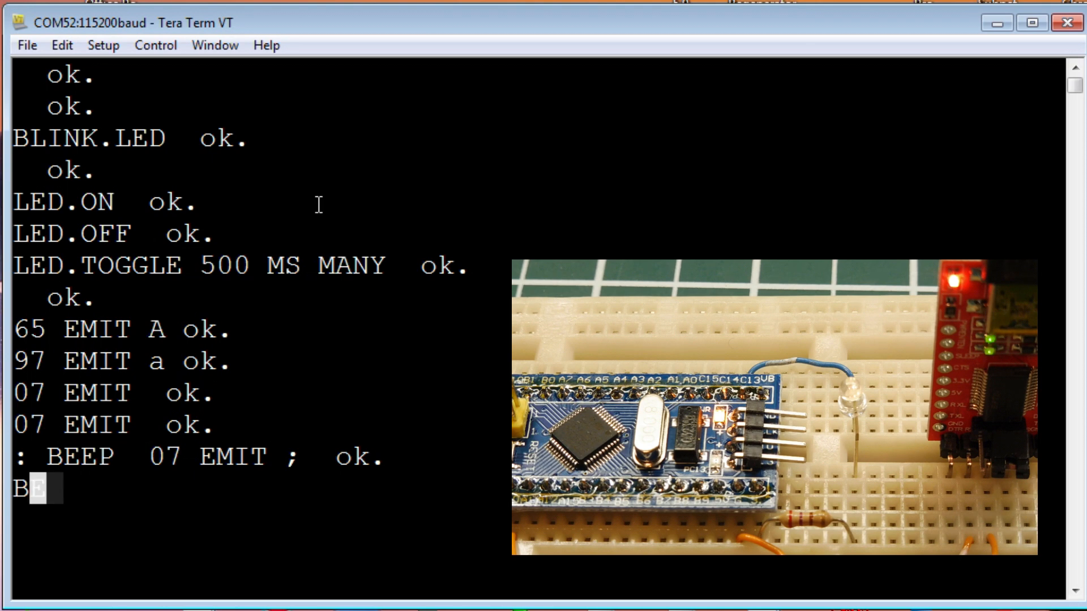
Run the new BEEP word twice
text(EP  ok.)
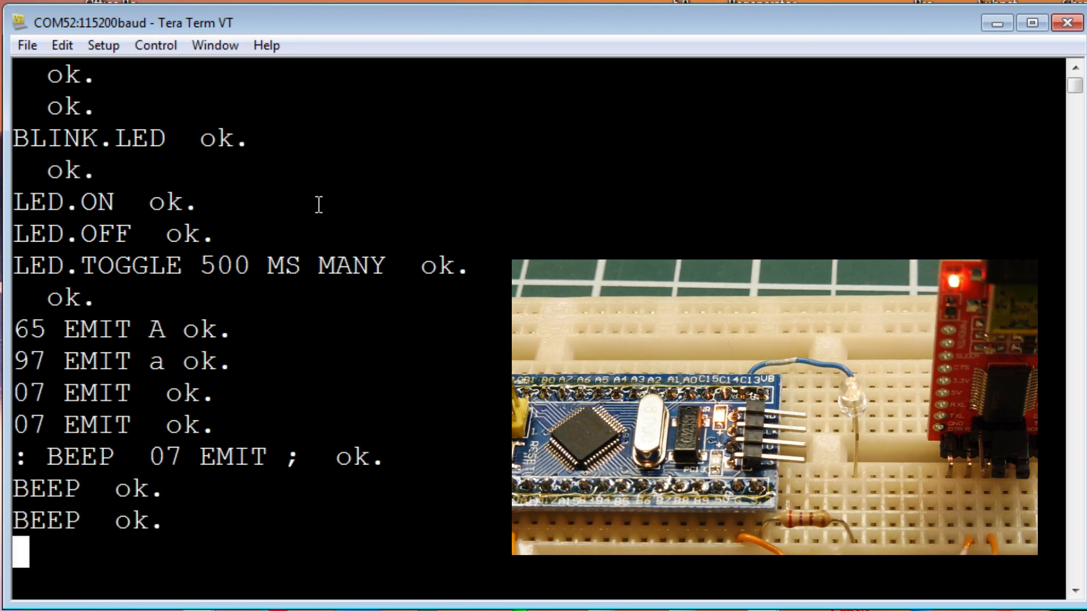
text(BE)
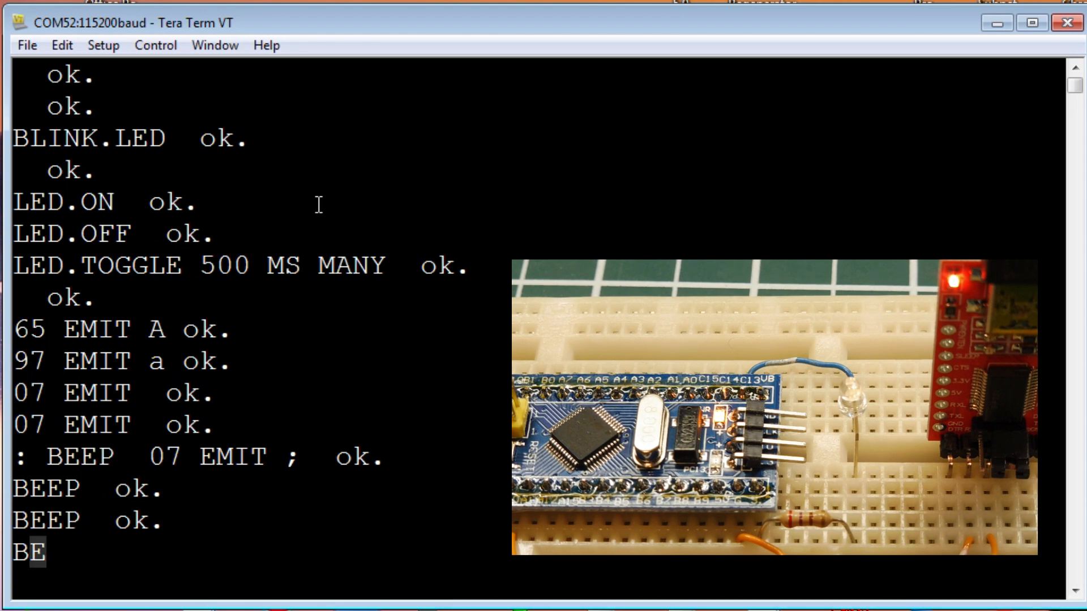
text(EP)
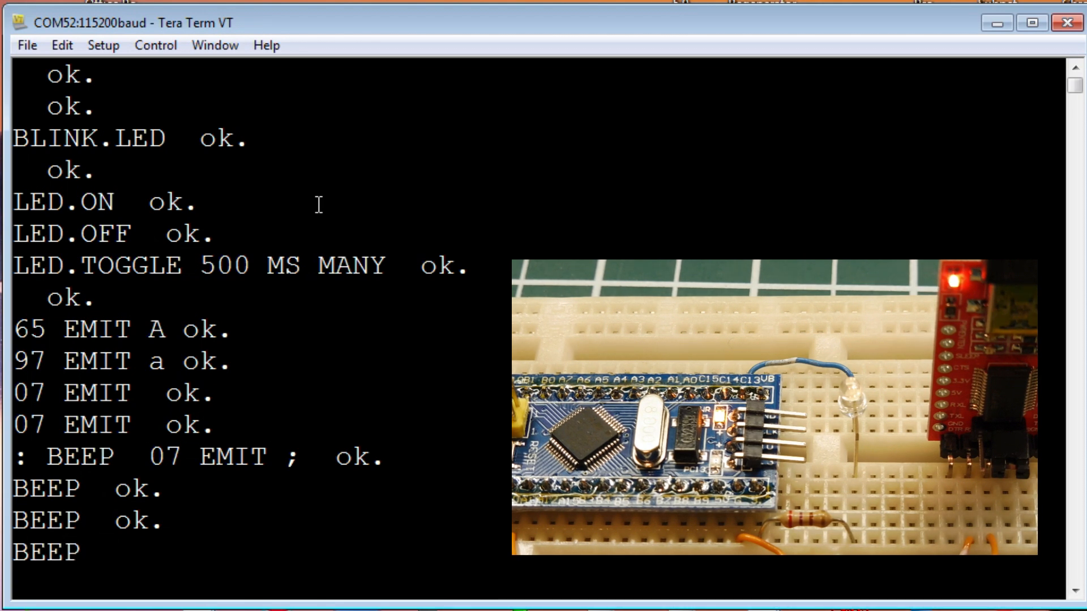
Enter BEEP 500 MS 5 TIMES to repeat the beep five times with 500 ms pauses
text(500)
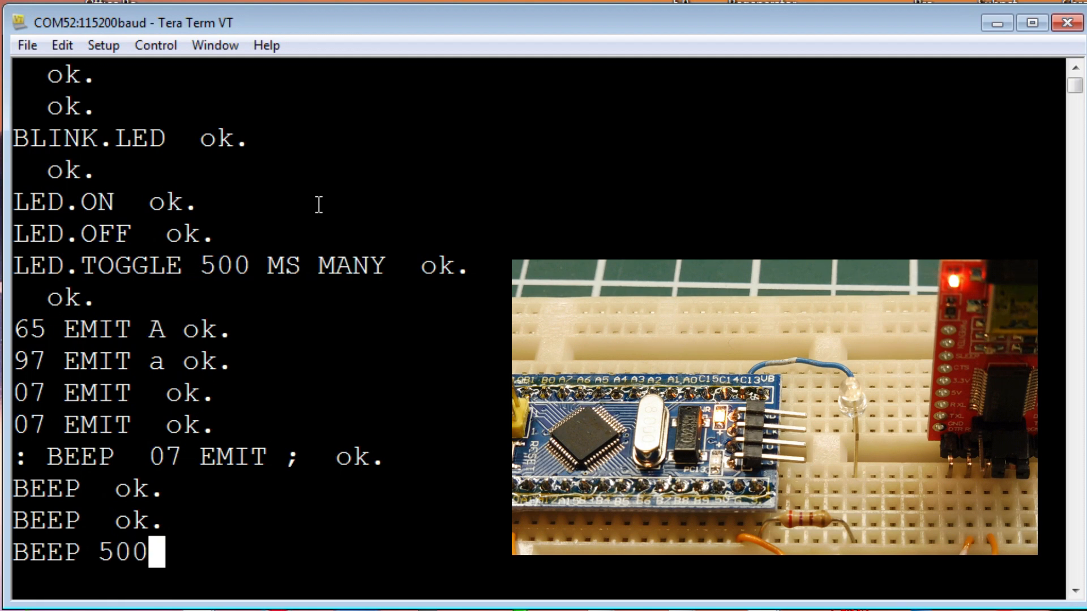
text(MS)
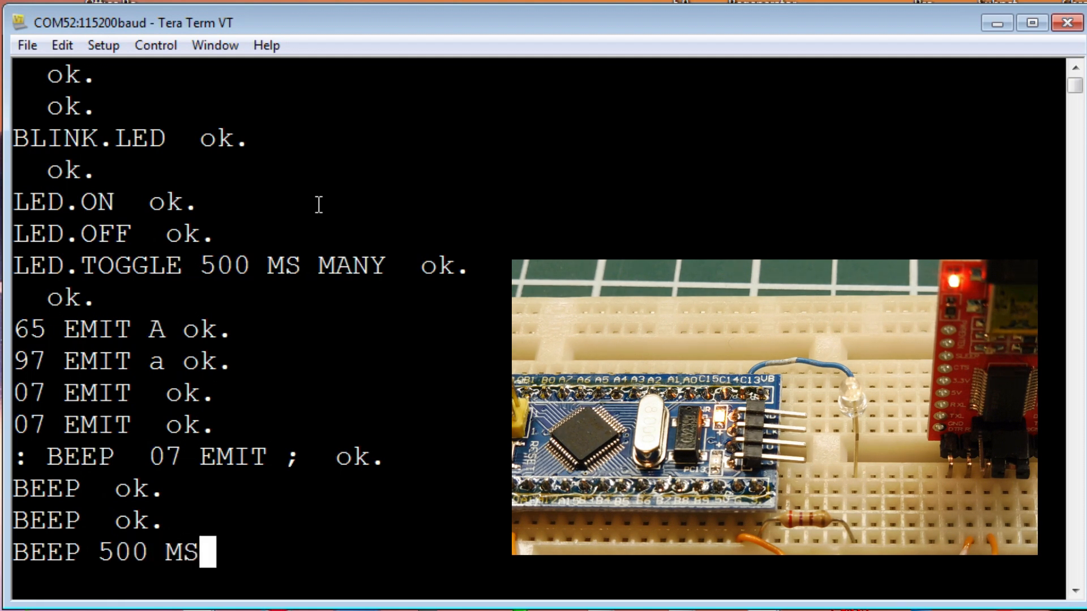
text(5)
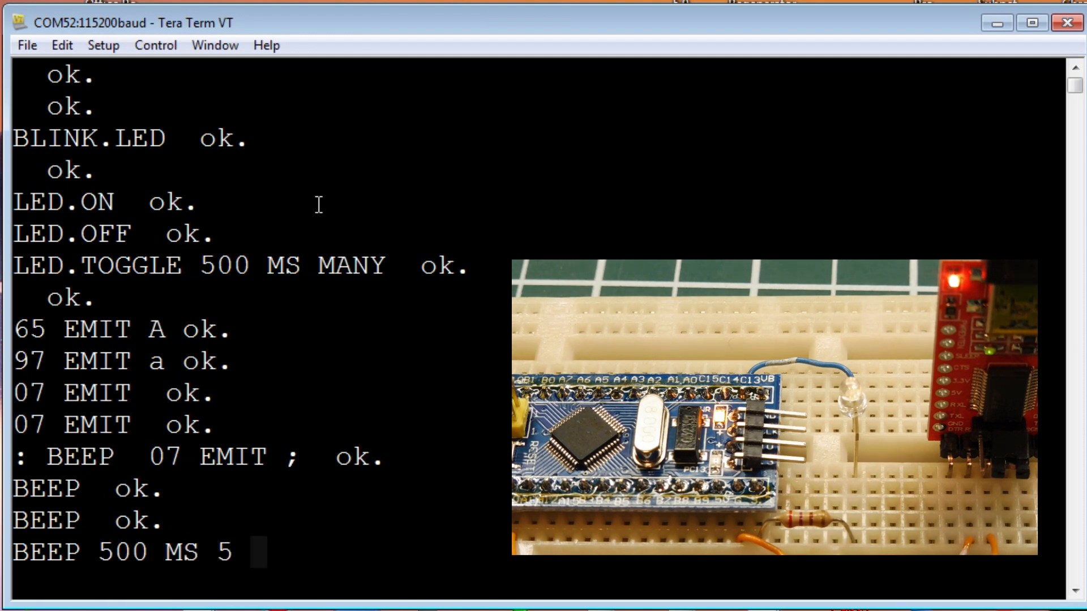
text(TIMES)
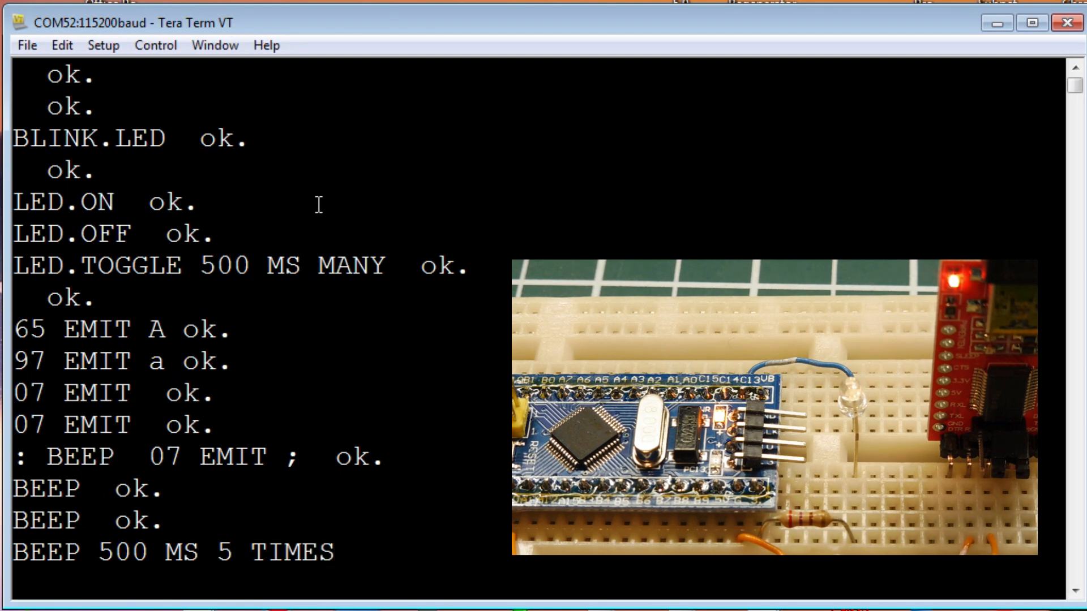